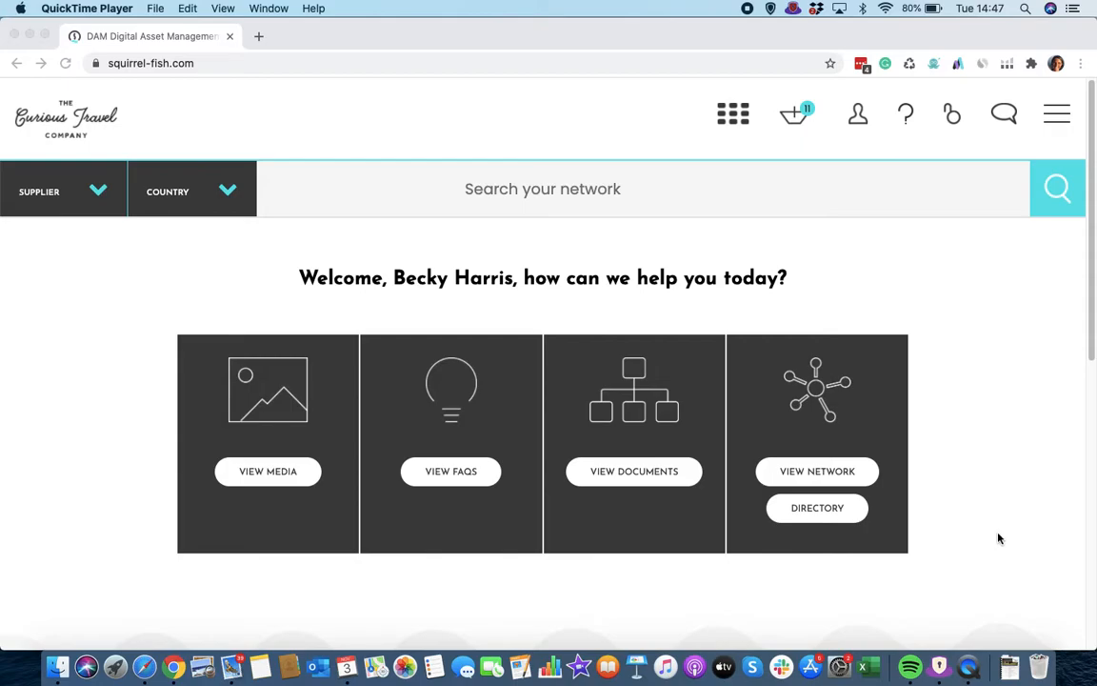
pyautogui.moveTo(997, 538)
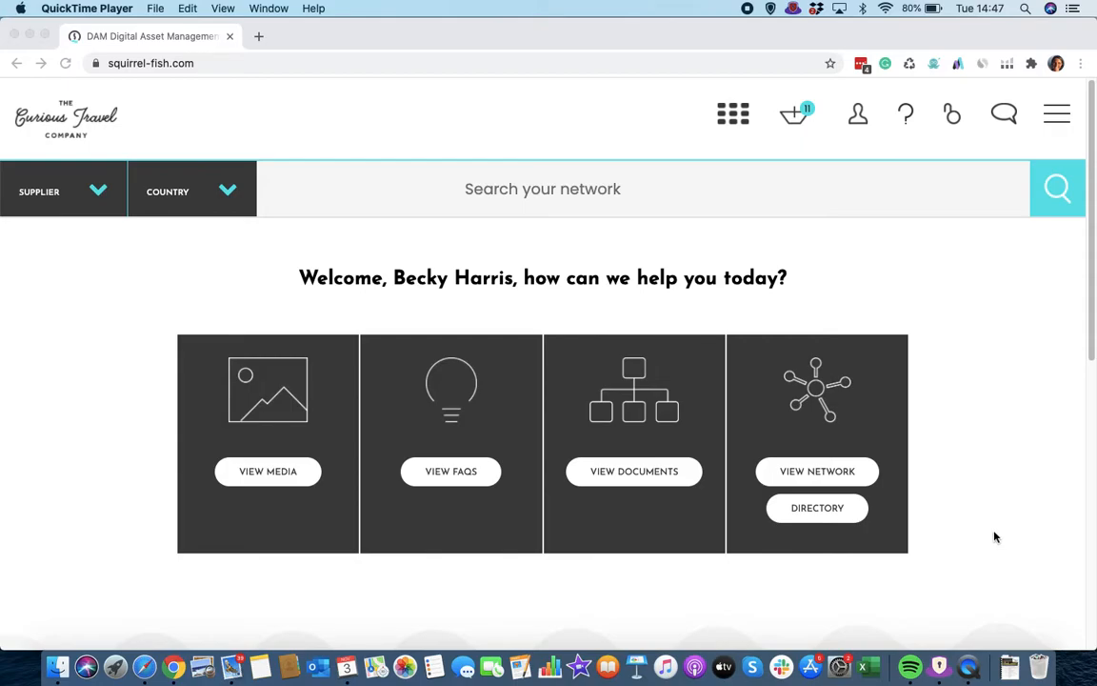
pyautogui.moveTo(817, 514)
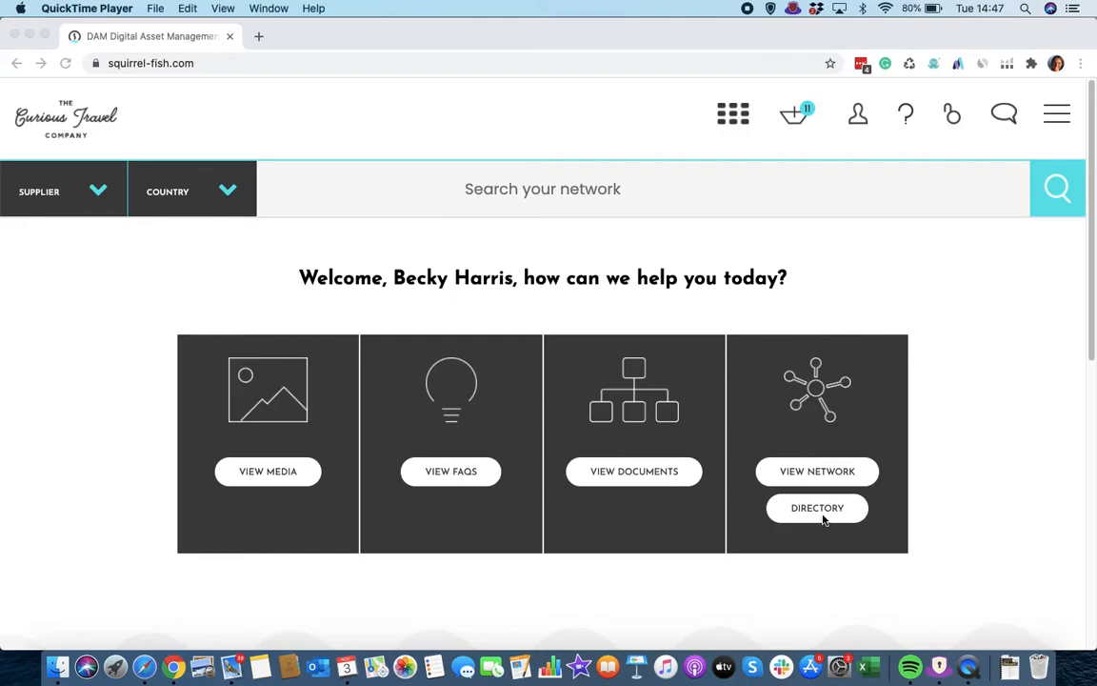
pyautogui.moveTo(818, 517)
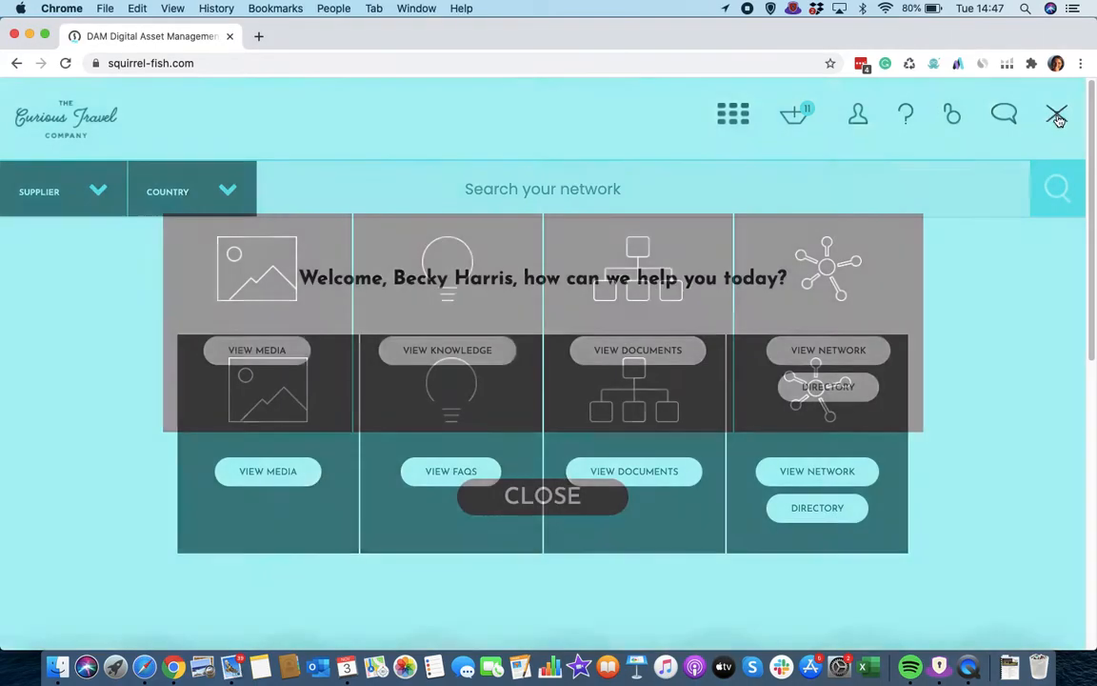
# Step: Open Squirrel Fish's supplier Directory showing all 422 entries
pyautogui.click(827, 387)
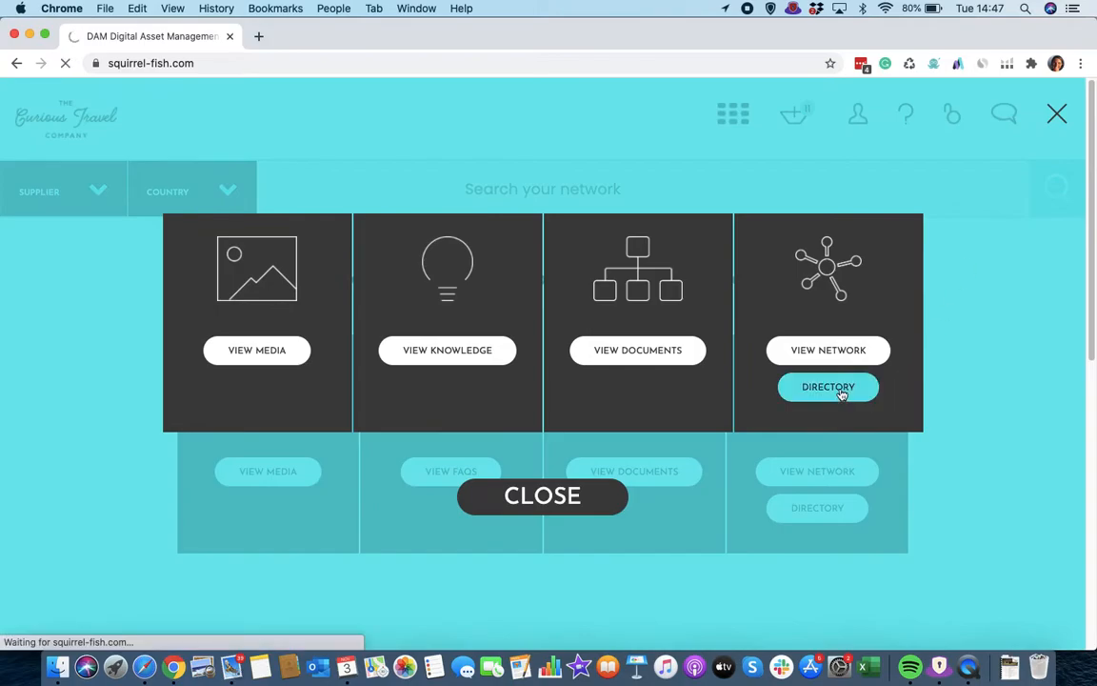
pyautogui.click(828, 387)
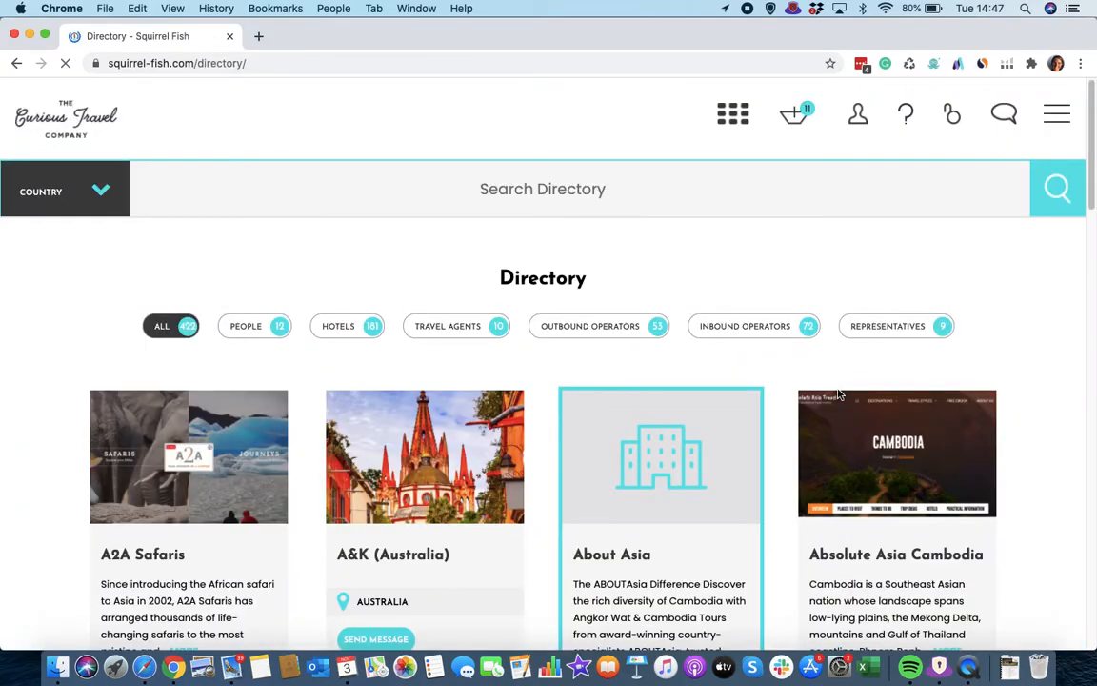
pyautogui.moveTo(835, 399)
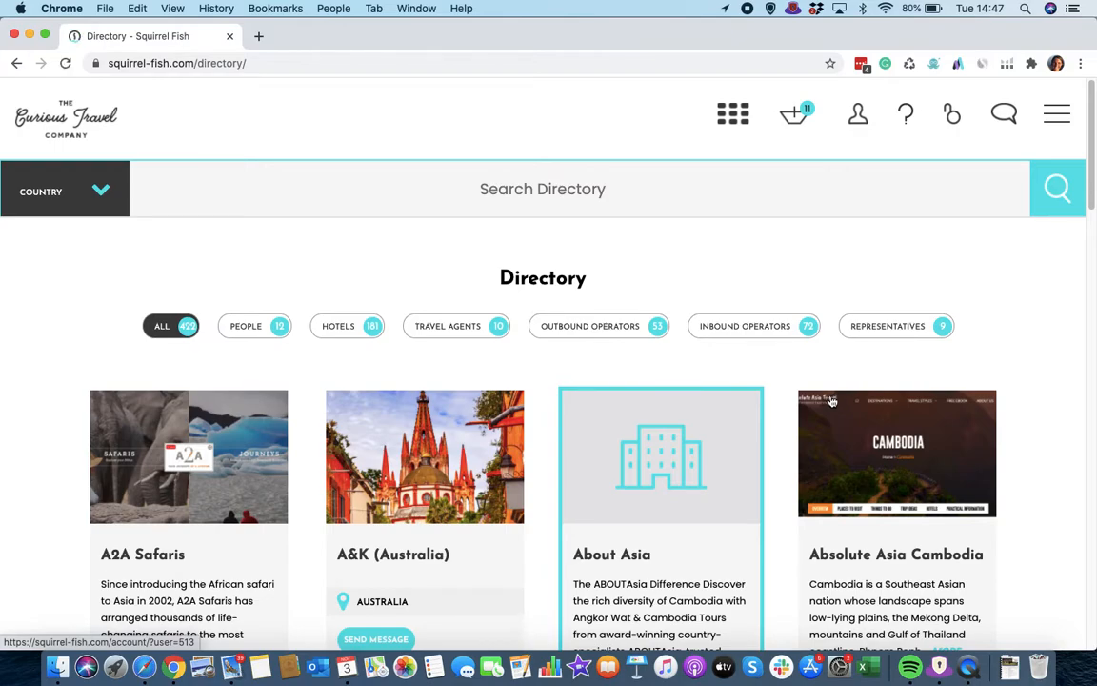
pyautogui.click(542, 189)
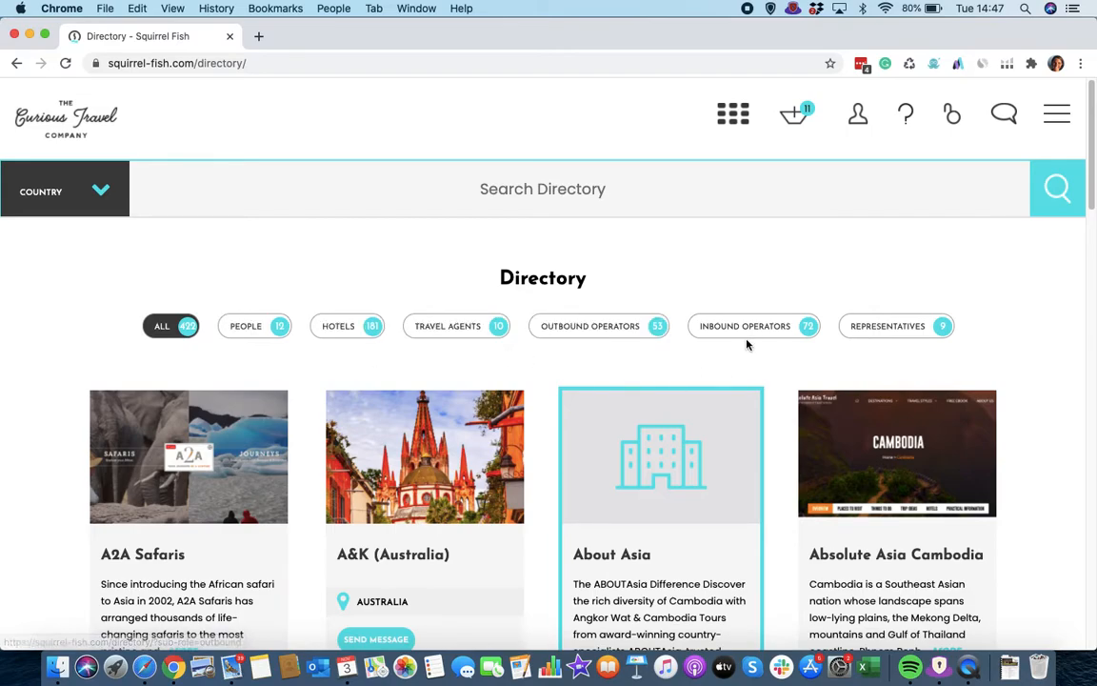
pyautogui.click(745, 325)
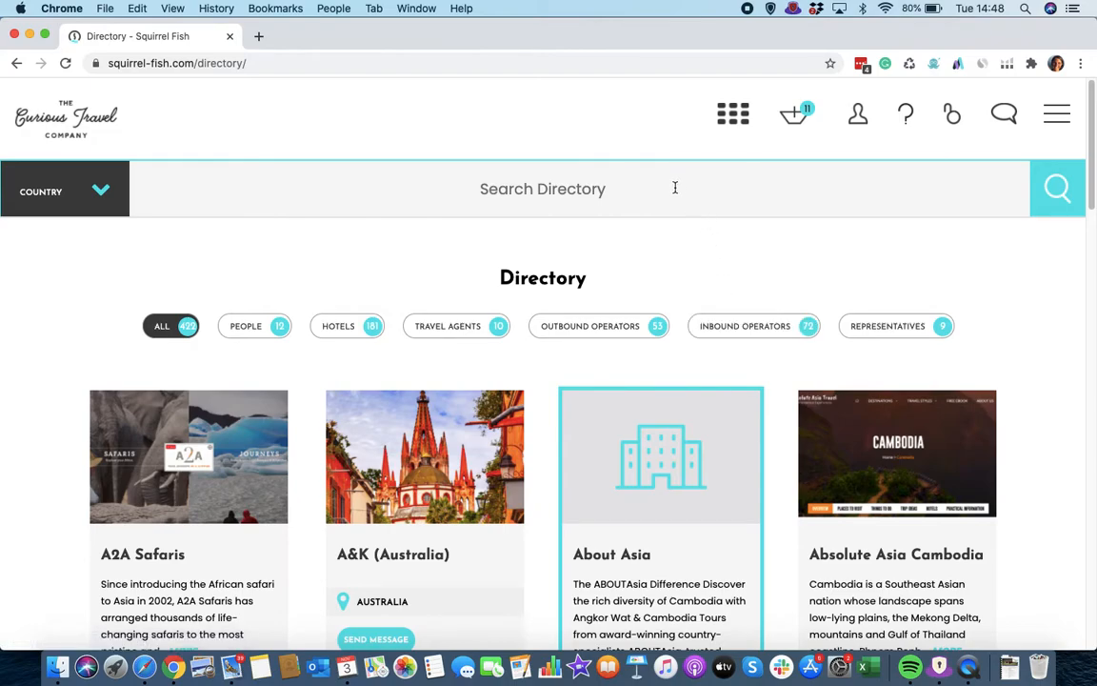
# Step: Search the directory for 'american safari camp' to show the single United States listing
pyautogui.click(65, 190)
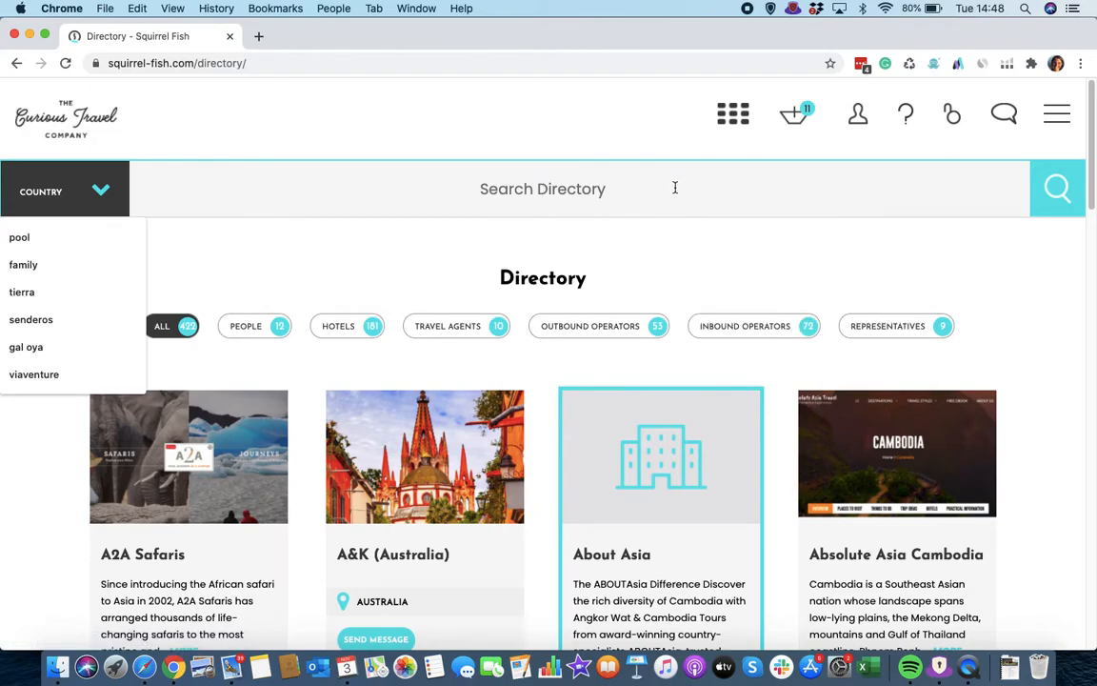
pyautogui.write('american safari camp')
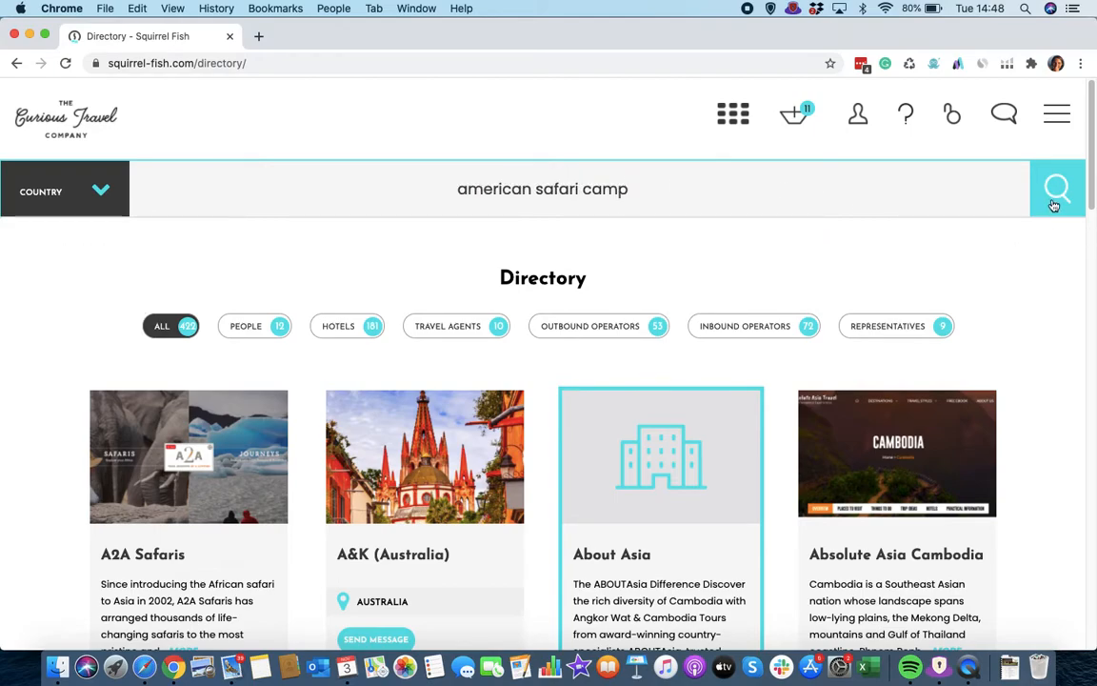
pyautogui.click(1056, 189)
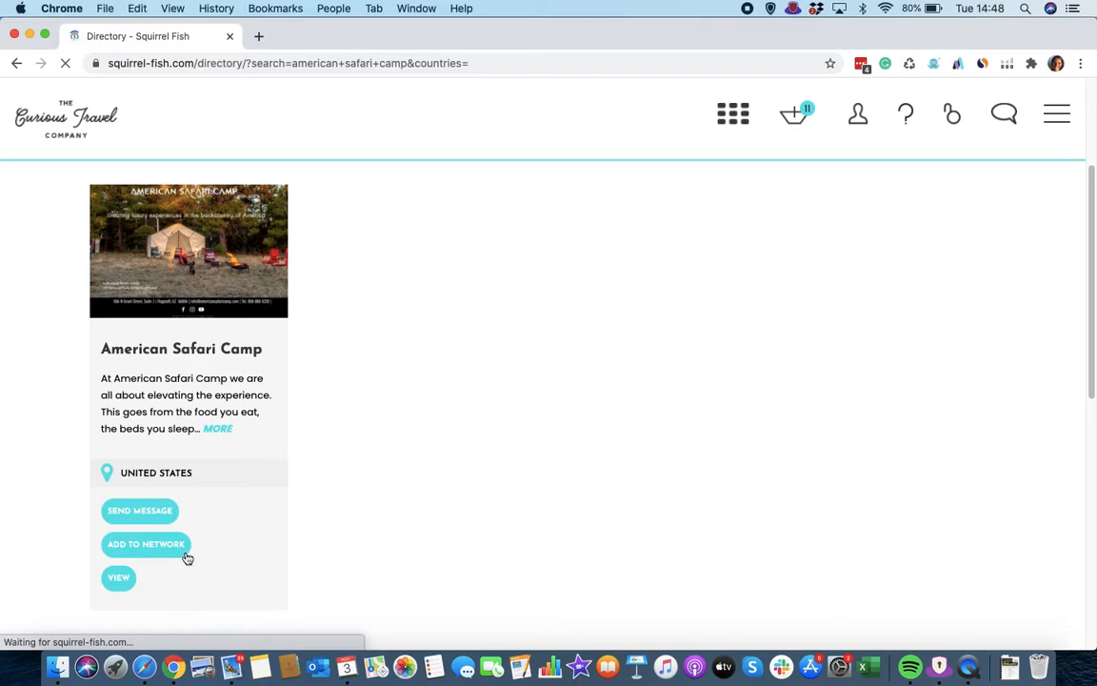
# Step: Send American Safari Camp the invite 'Please can we connect.' and dismiss the confirmation
pyautogui.click(146, 544)
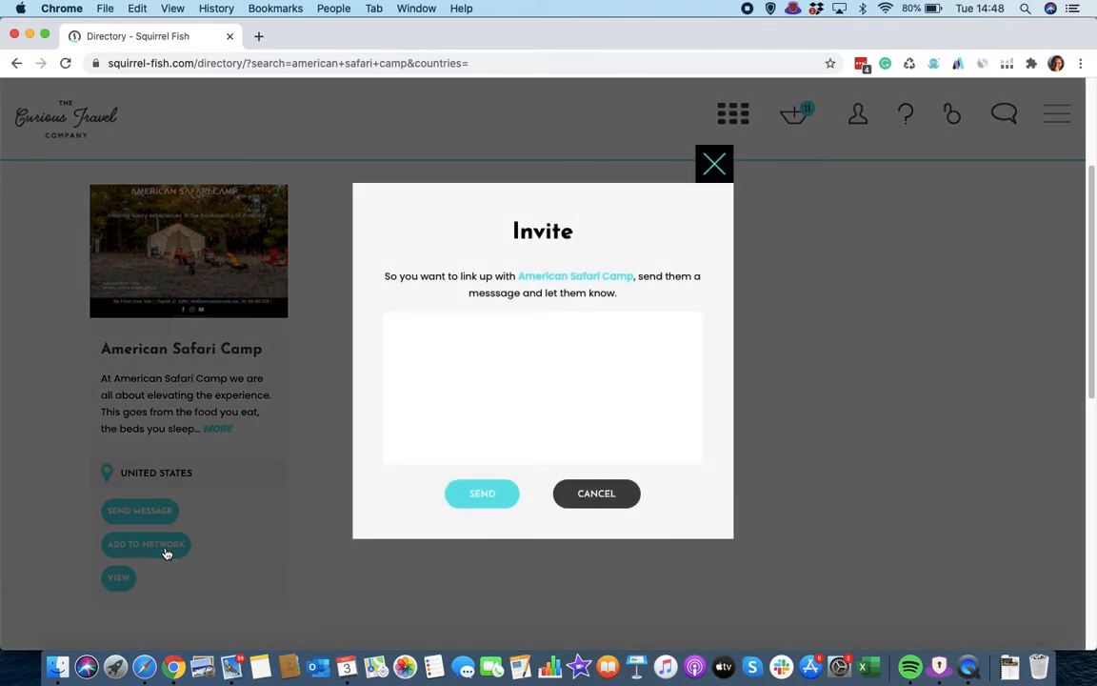
pyautogui.write('Please can we connect.')
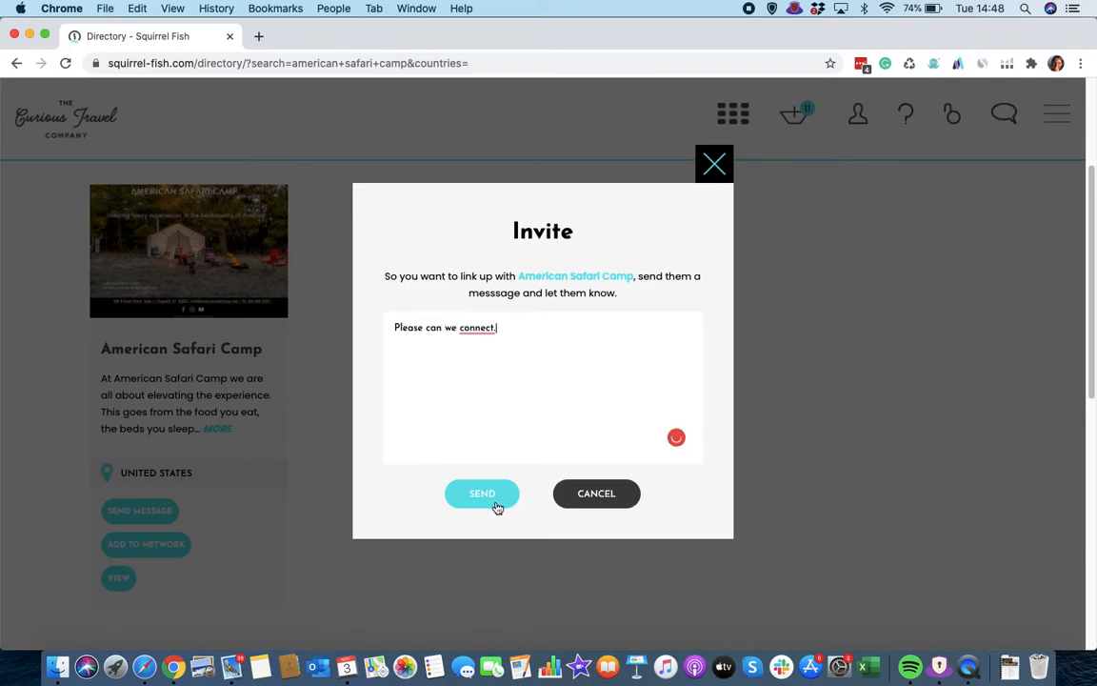
pyautogui.click(482, 493)
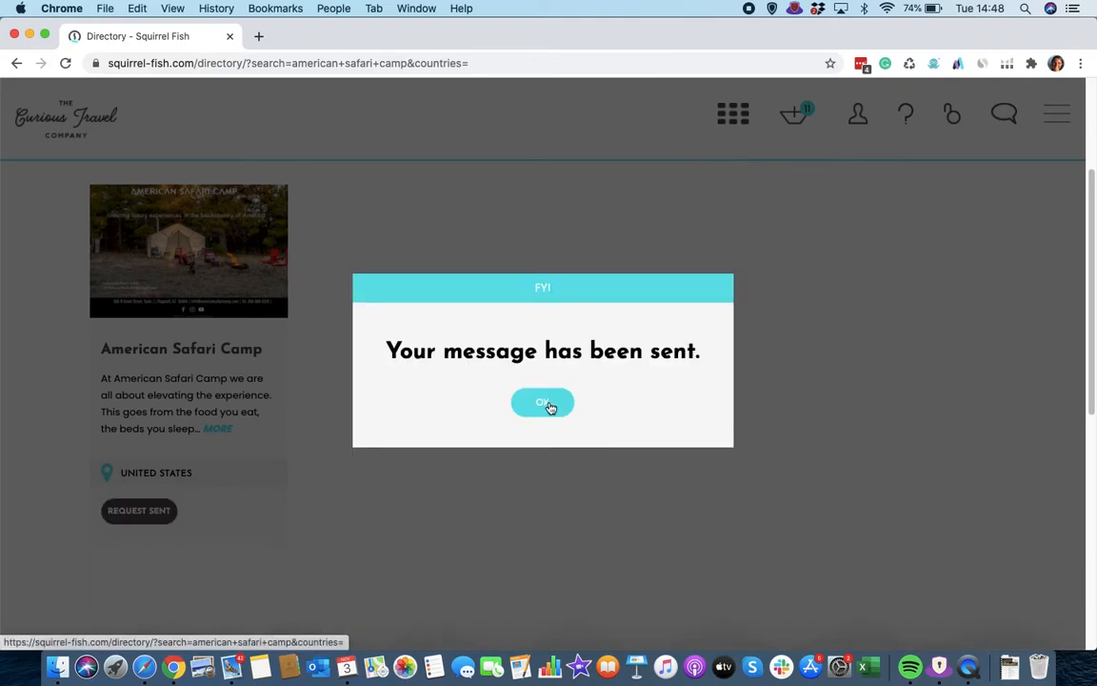
pyautogui.click(543, 402)
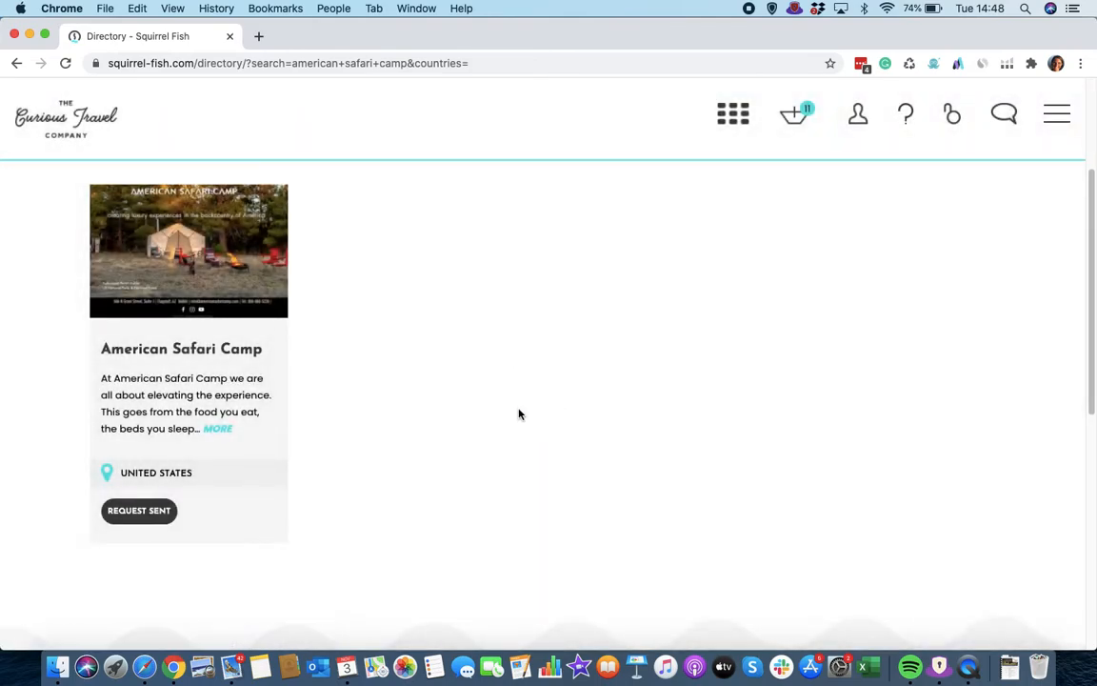
pyautogui.scroll(-3)
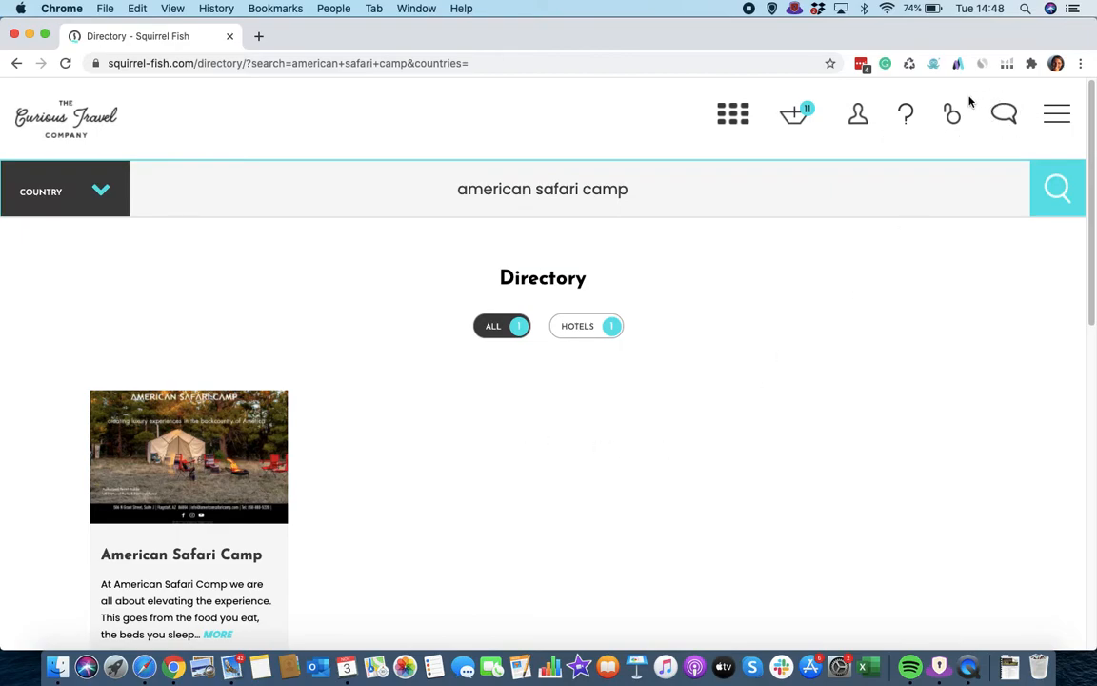
pyautogui.moveTo(759, 434)
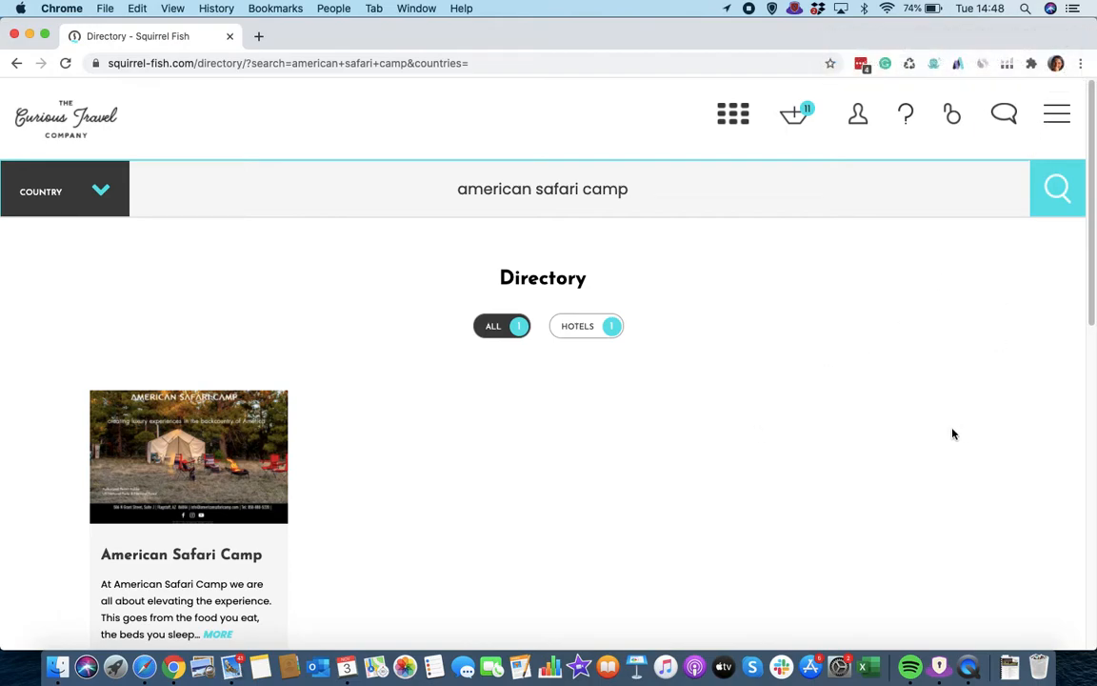
pyautogui.moveTo(829, 445)
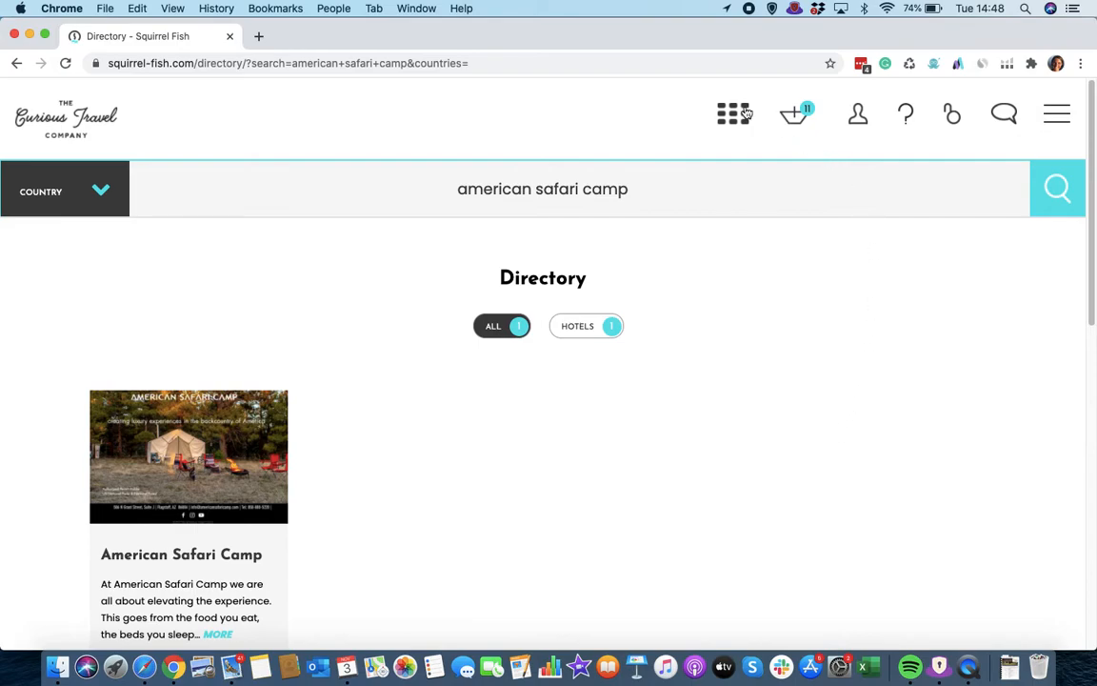
# Step: Open the Network page from the site menu, showing 82 connections
pyautogui.click(734, 114)
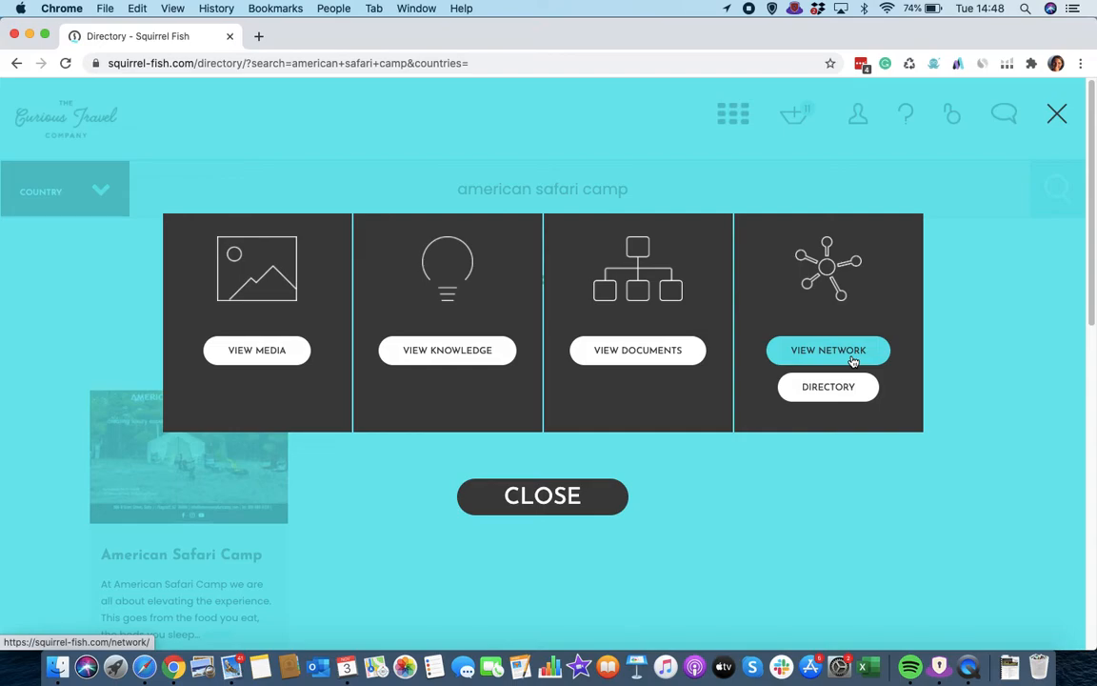
pyautogui.click(827, 350)
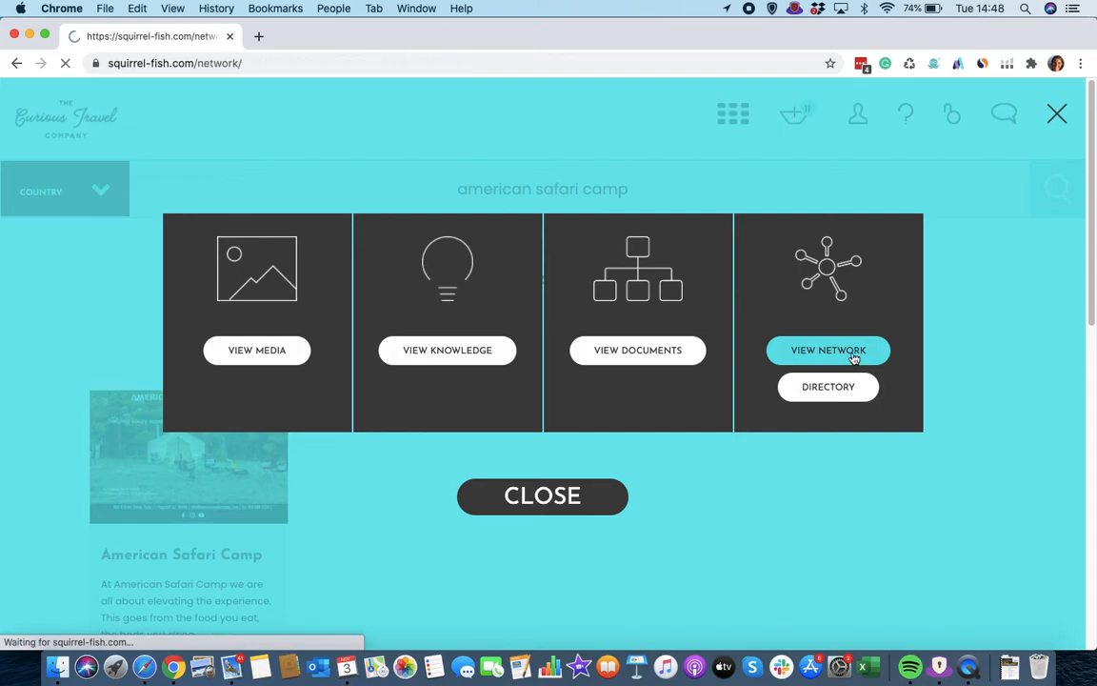
pyautogui.click(828, 349)
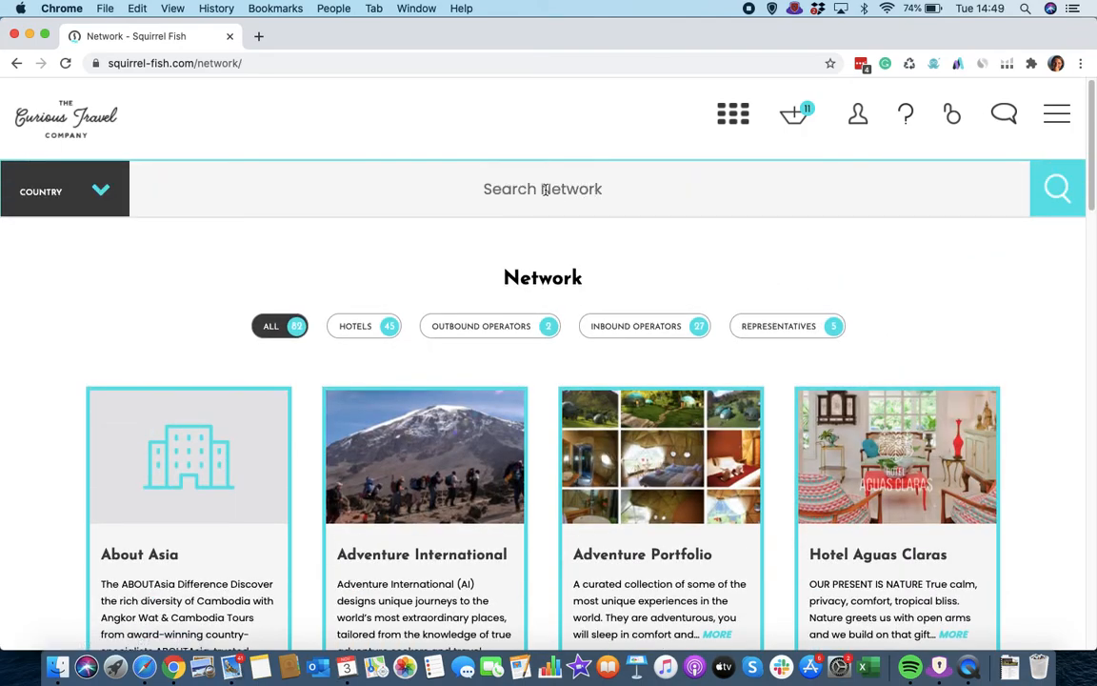
pyautogui.moveTo(188, 298)
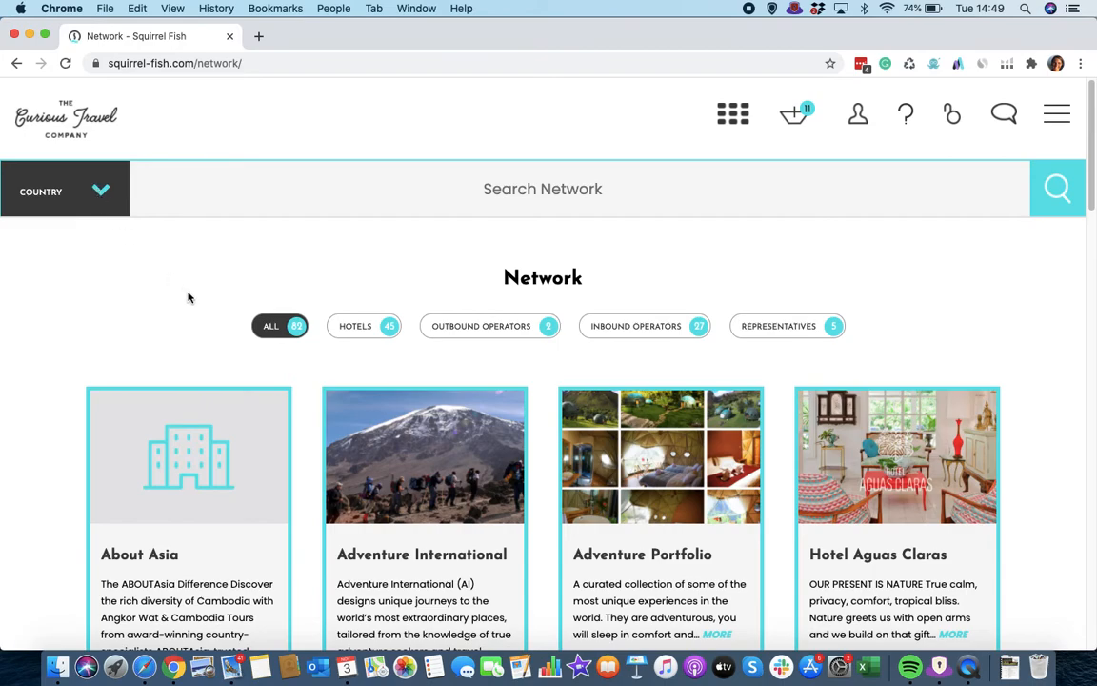
pyautogui.click(778, 325)
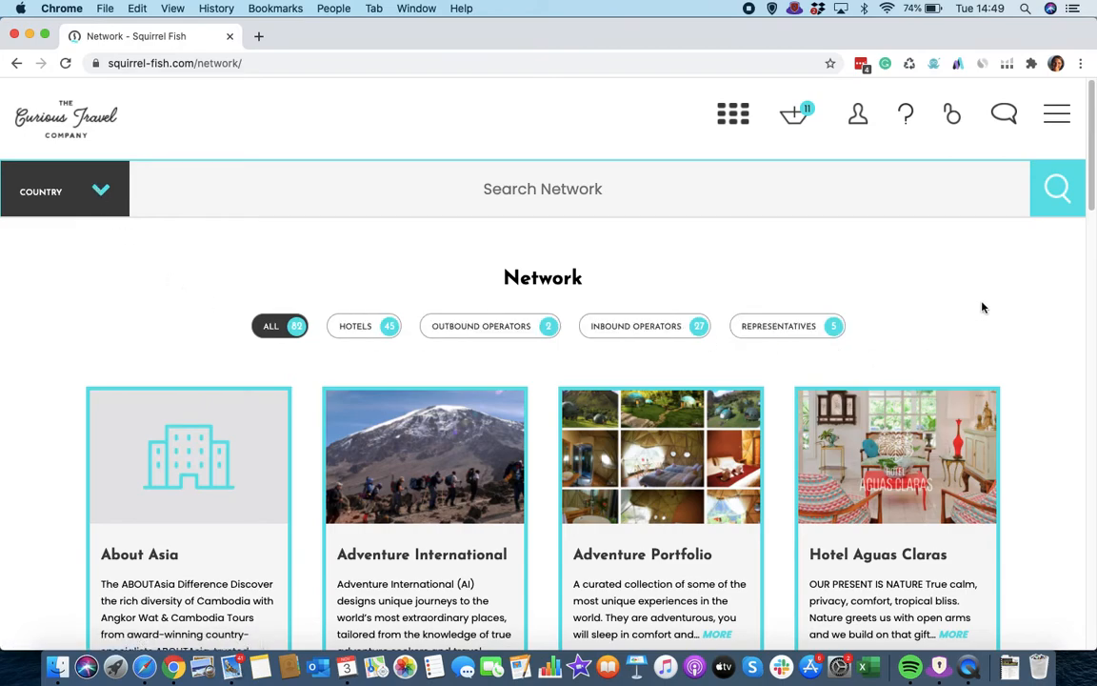
pyautogui.moveTo(988, 312)
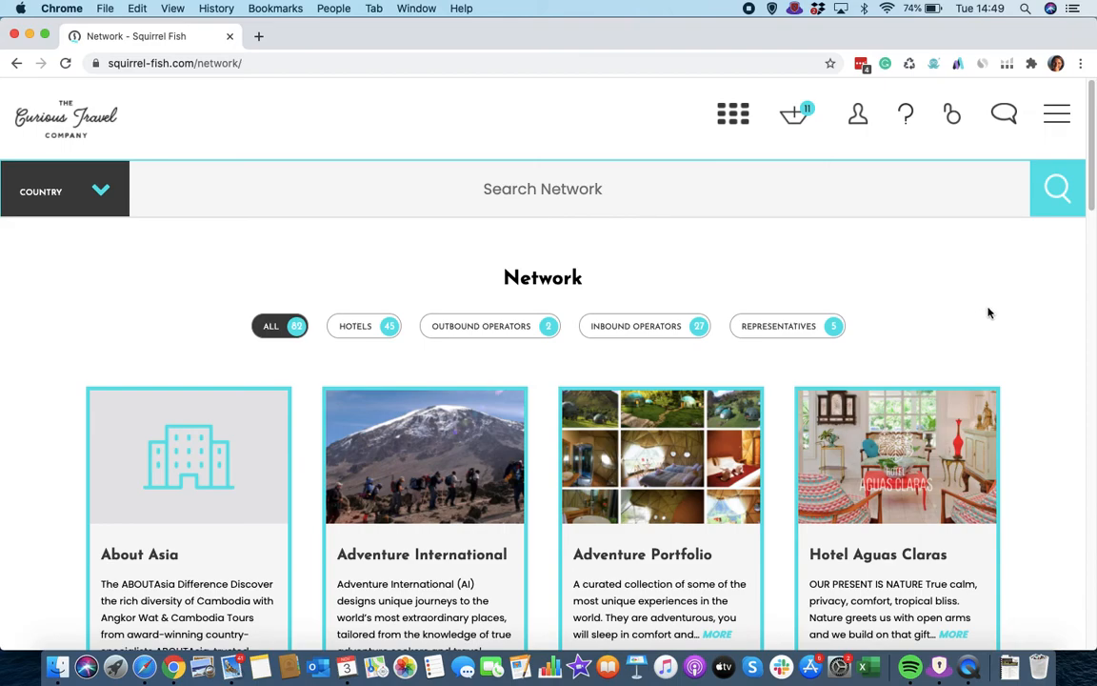
pyautogui.moveTo(984, 313)
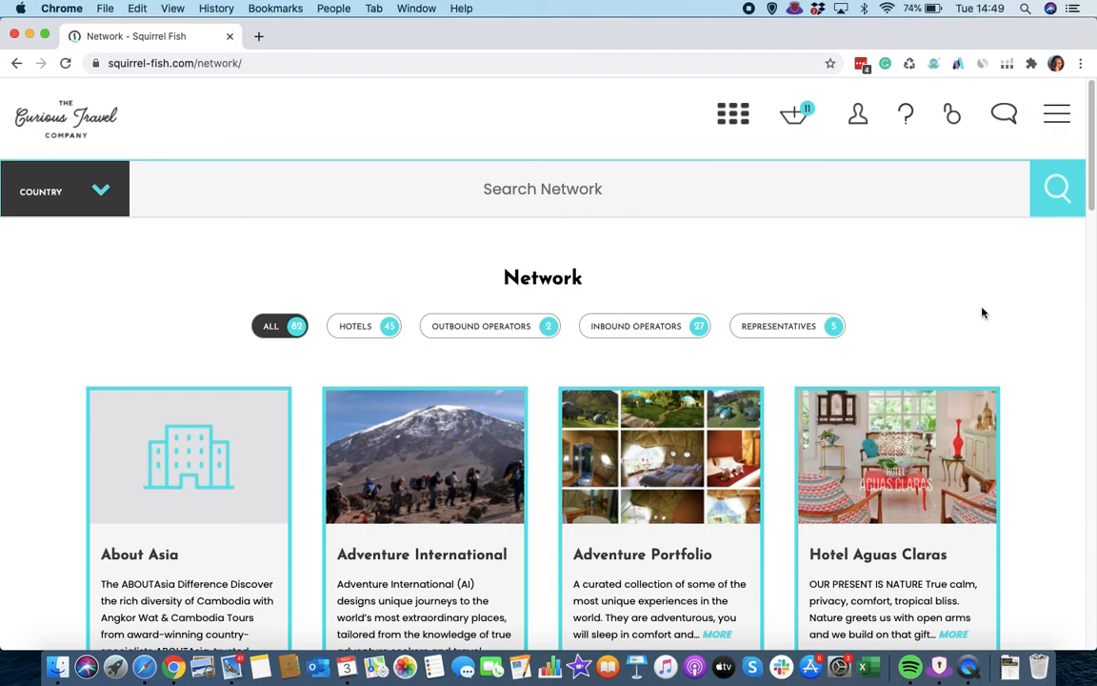